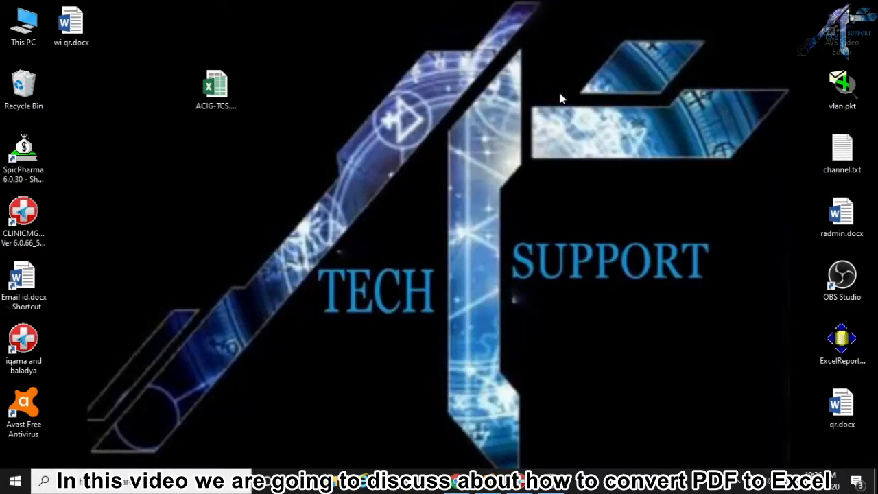
mouse_move(545, 99)
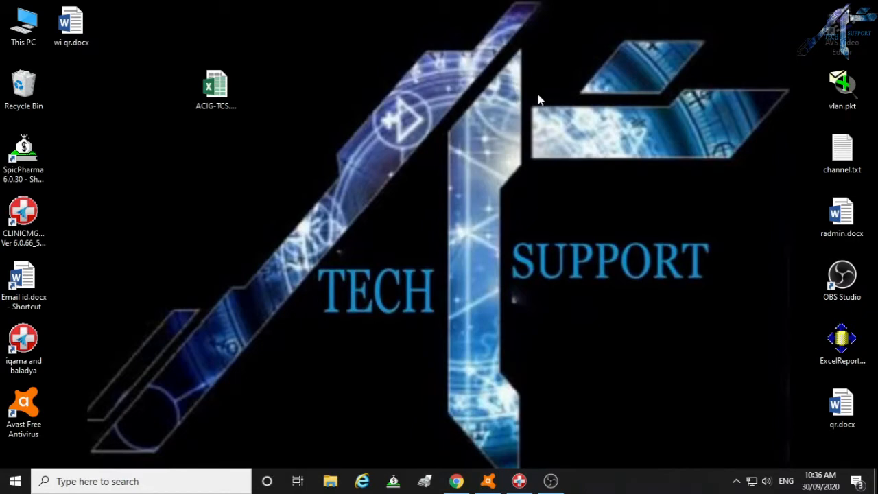
Open ACIG-TCS.xlsx and save a PDF copy named 'test' to the Desktop
click(216, 89)
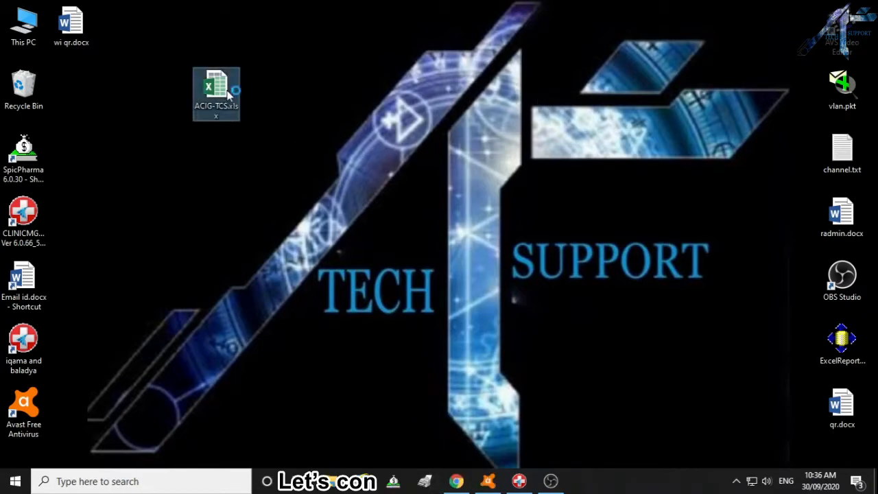
double_click(216, 89)
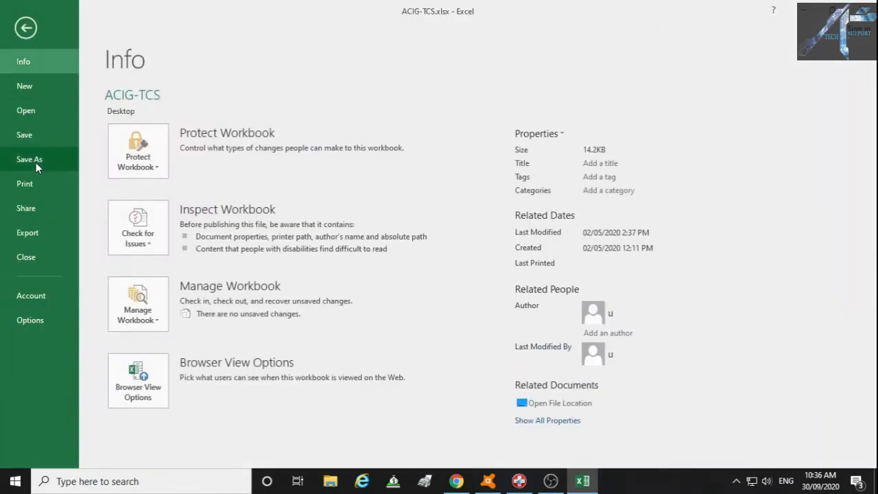
click(29, 159)
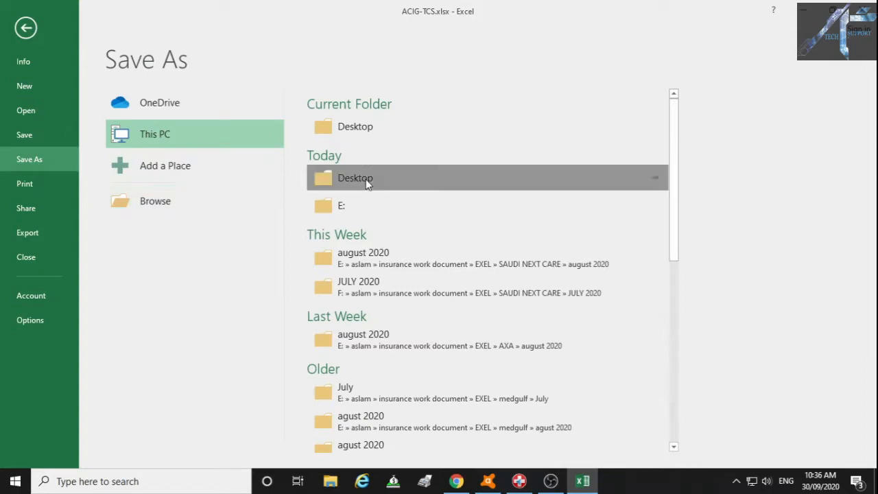
double_click(356, 177)
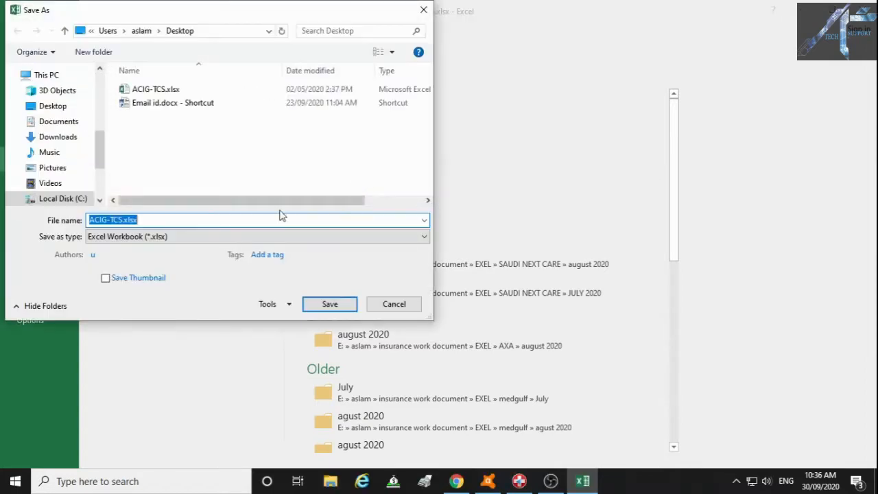
text(t)
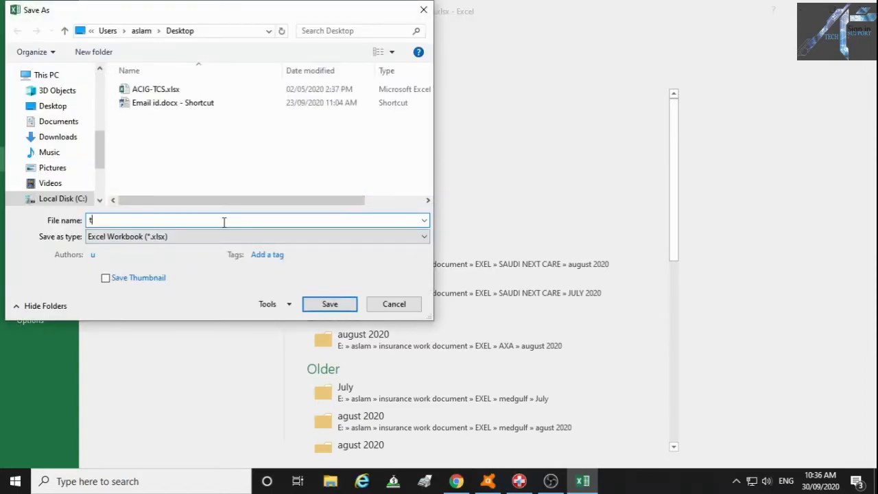
text(est)
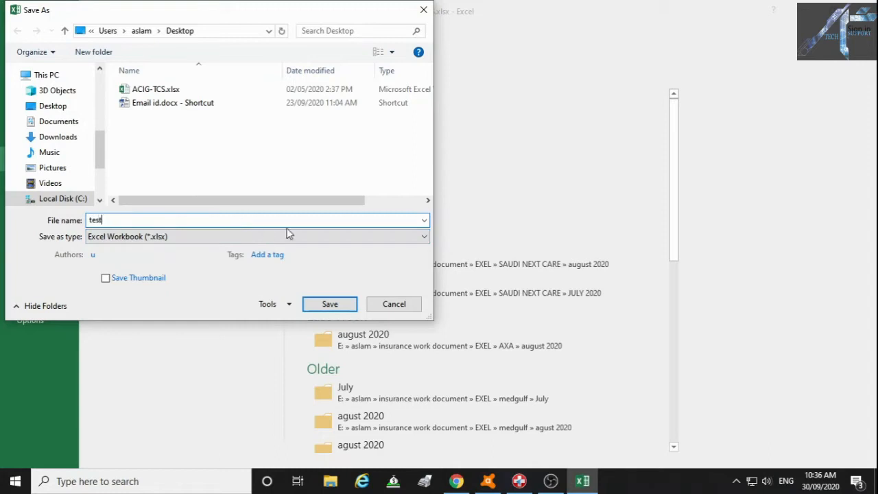
click(423, 236)
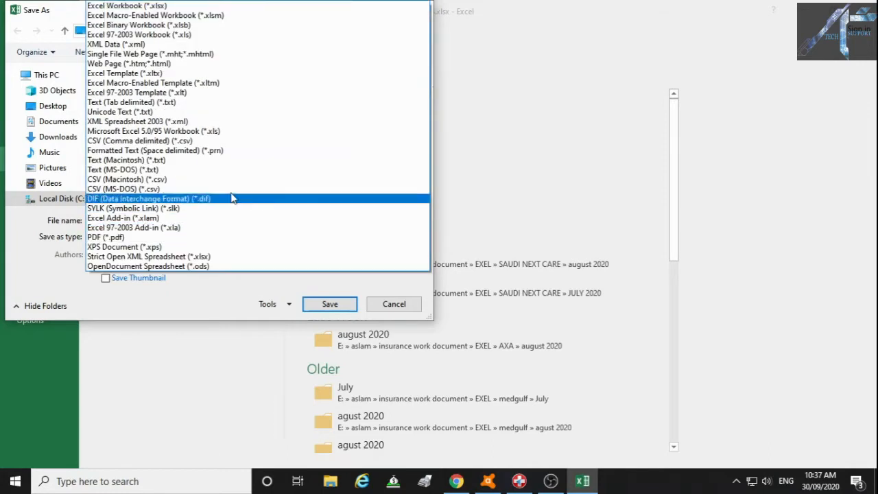
click(105, 237)
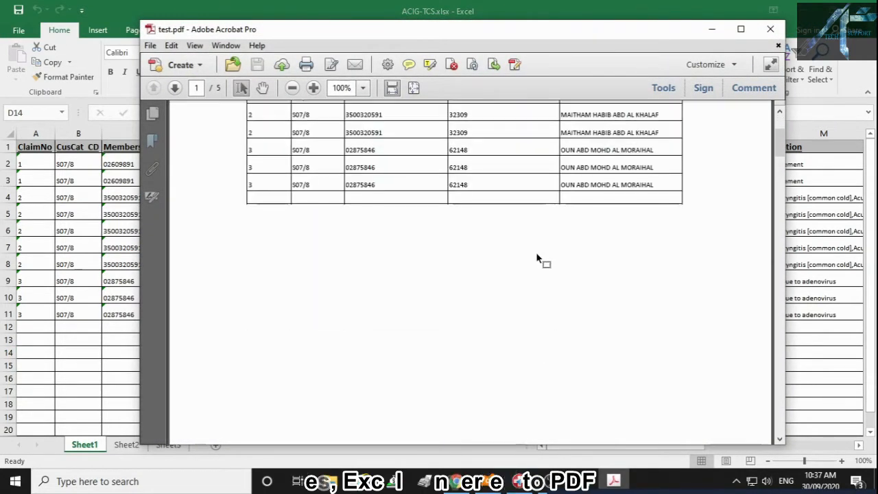
Scroll through the exported claims table in test.pdf in Acrobat Pro
scroll(up, 3)
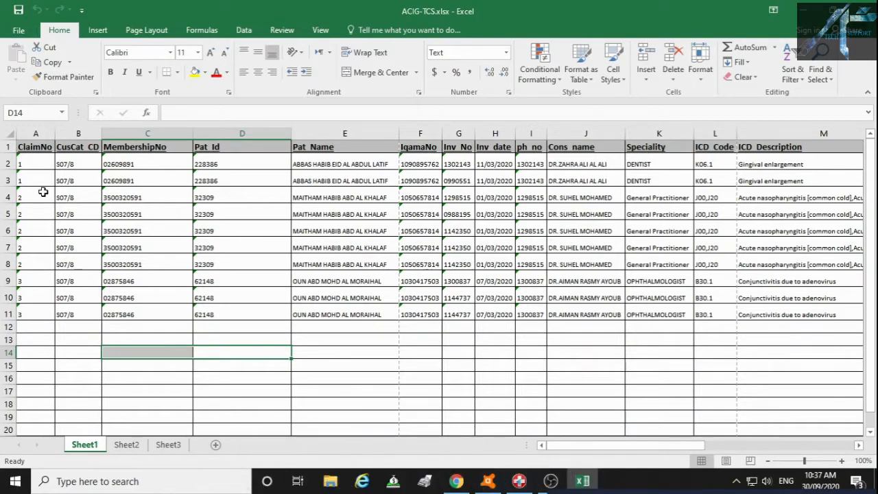
Open test.pdf in Excel, accepting the format warning and default Text Import Wizard settings
click(19, 30)
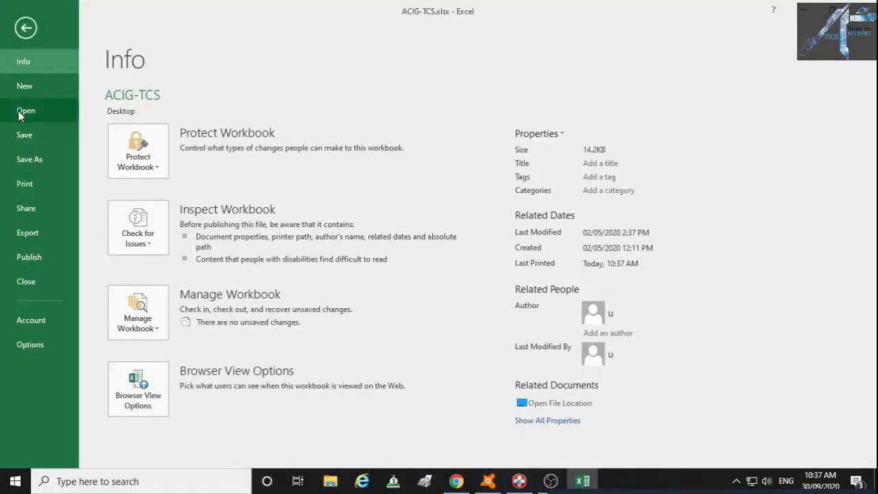
click(25, 110)
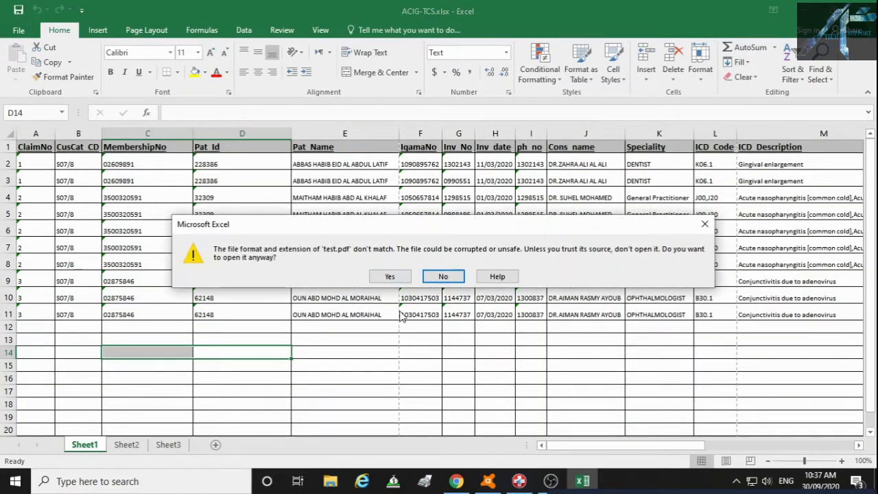
click(389, 276)
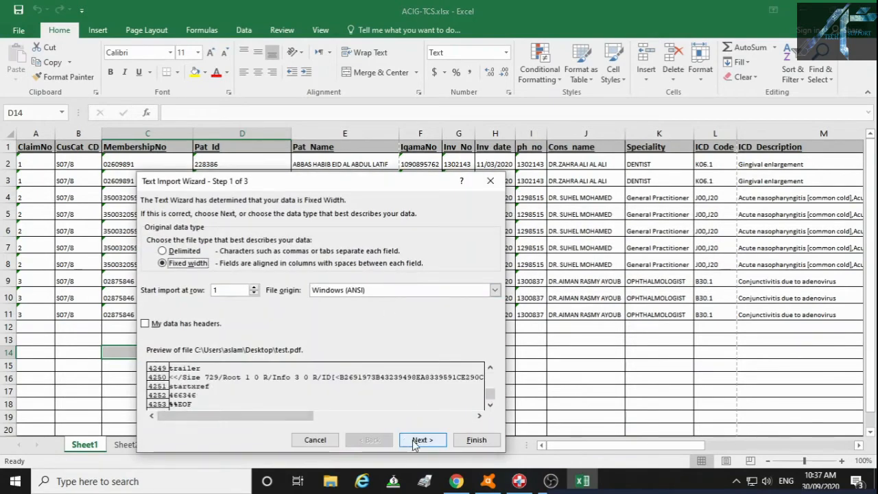
click(423, 440)
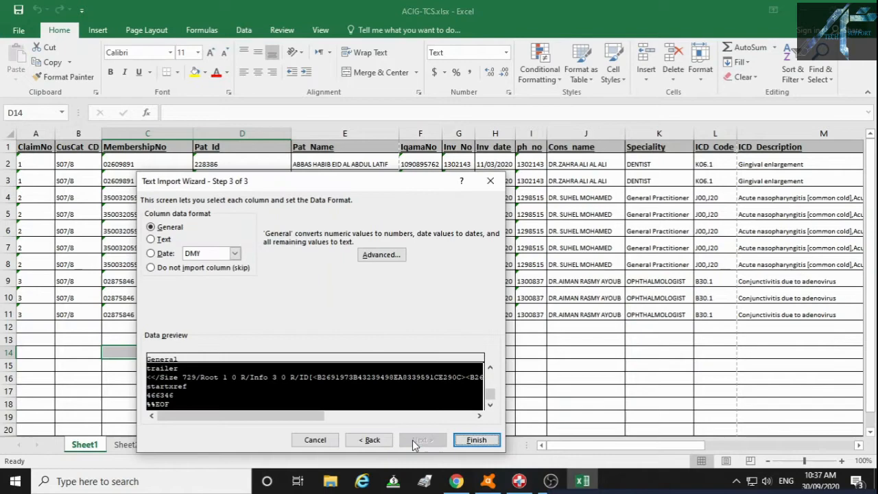
click(476, 440)
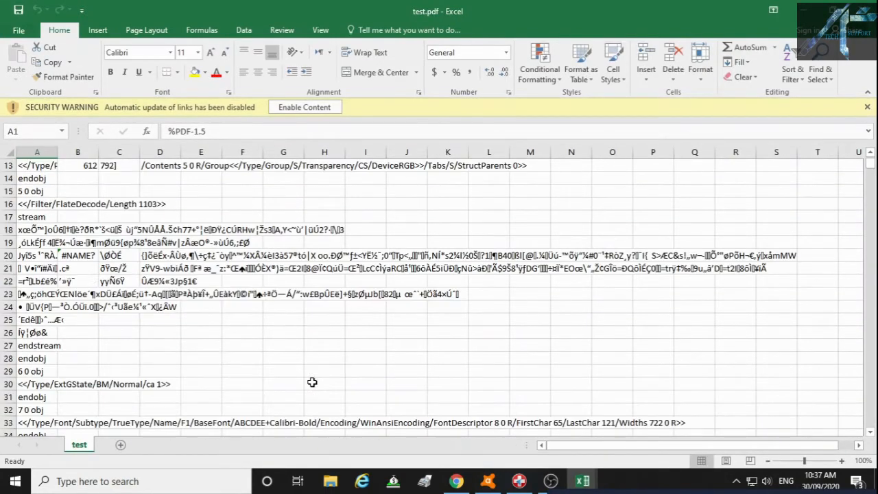
Scroll down through the garbled raw PDF code in the test.pdf sheet
scroll(down, 3)
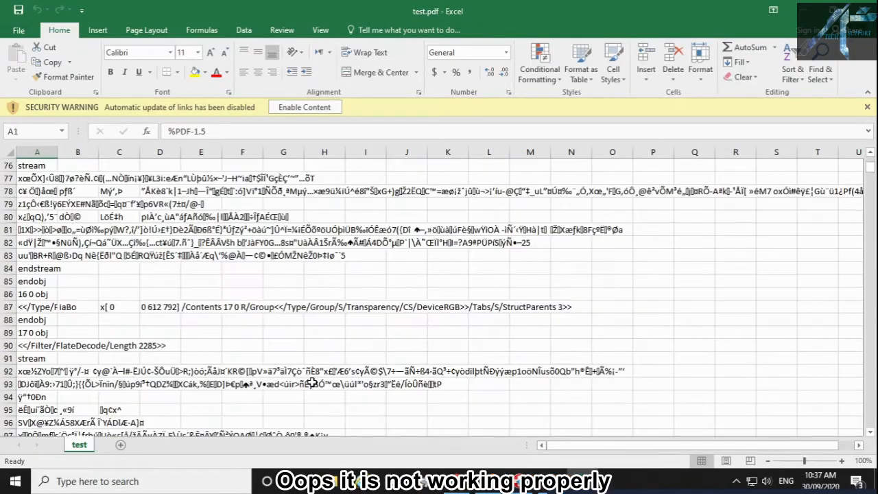
scroll(down, 3)
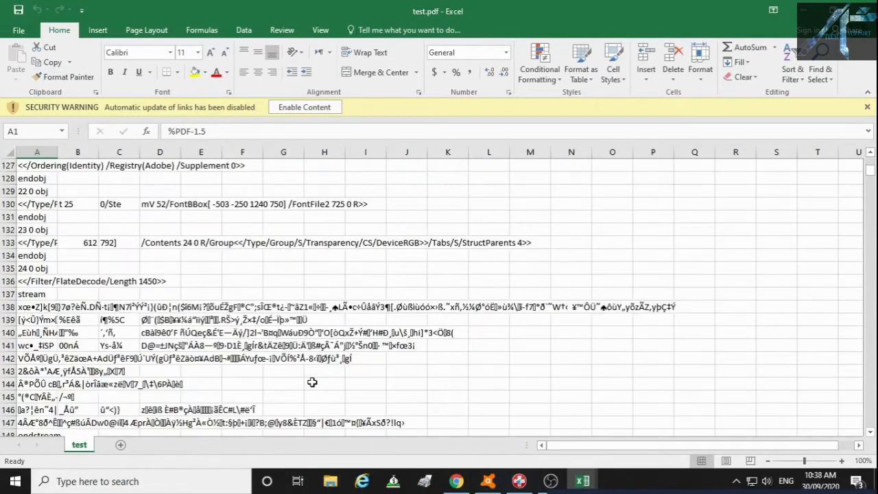
scroll(down, 3)
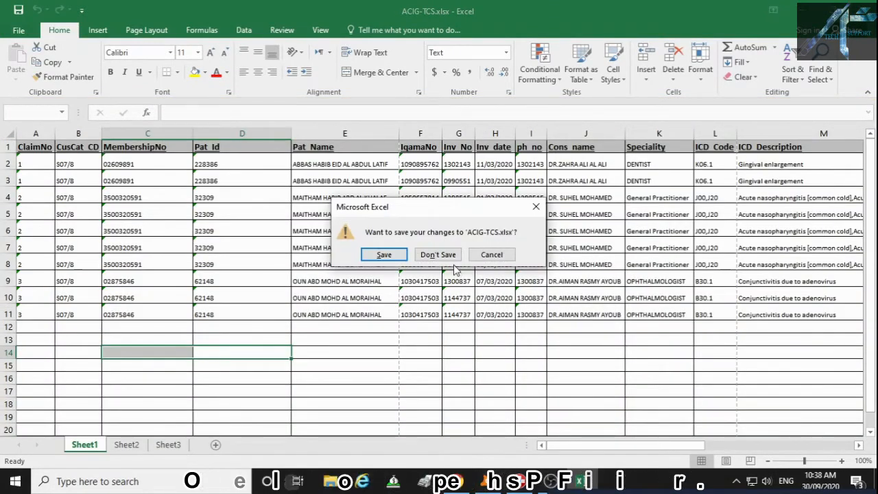
Close the workbook with Don't Save and launch Word 2016 from Start search
click(438, 255)
text(word)
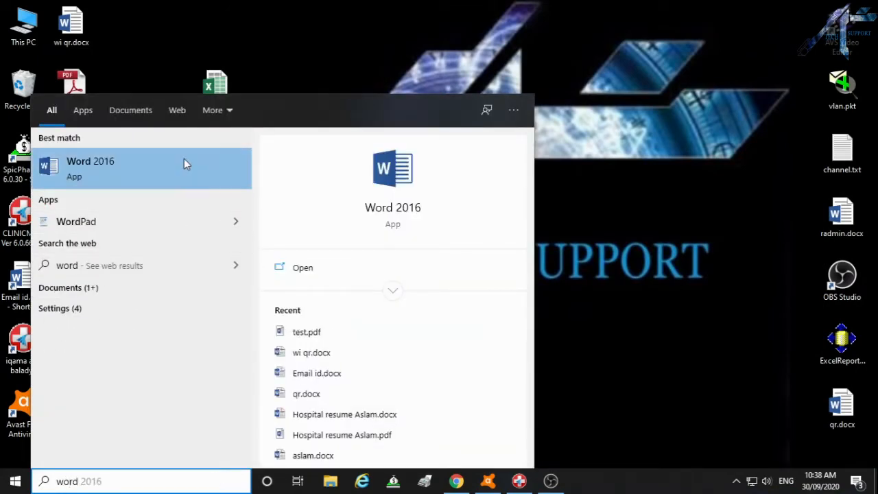
mouse_move(185, 163)
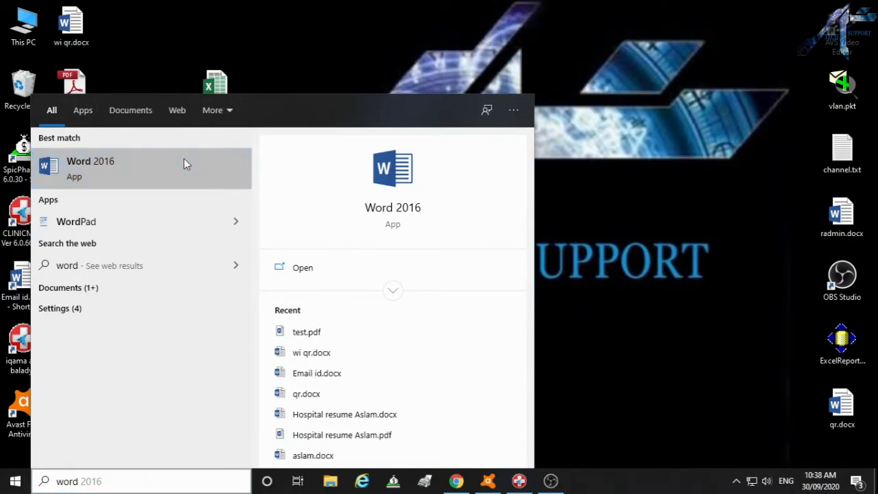
click(303, 267)
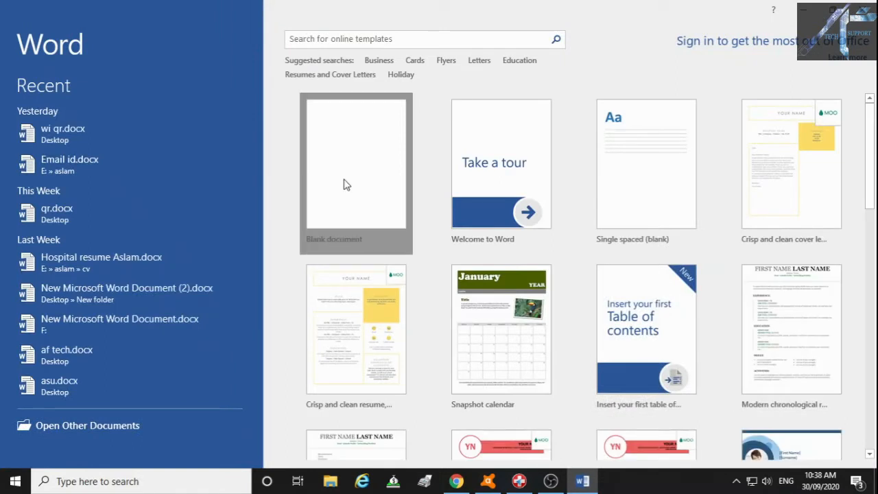
Create a blank Word document and open test.pdf from the Desktop
click(355, 163)
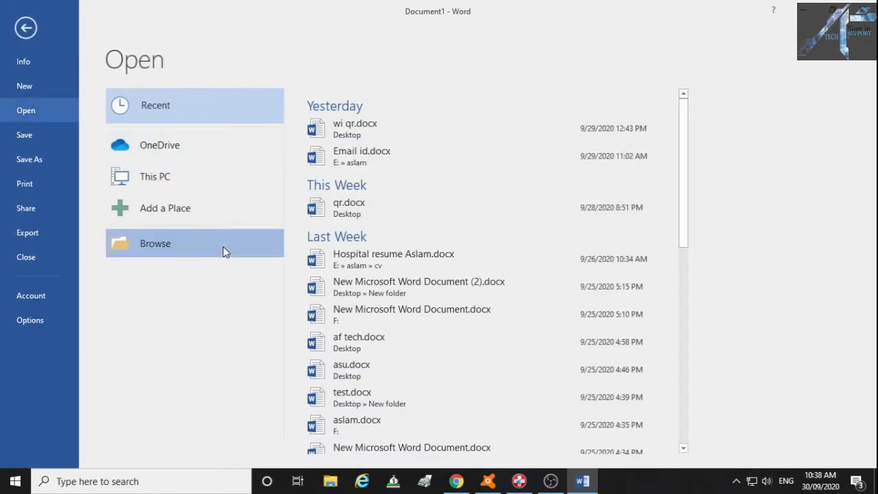
click(155, 243)
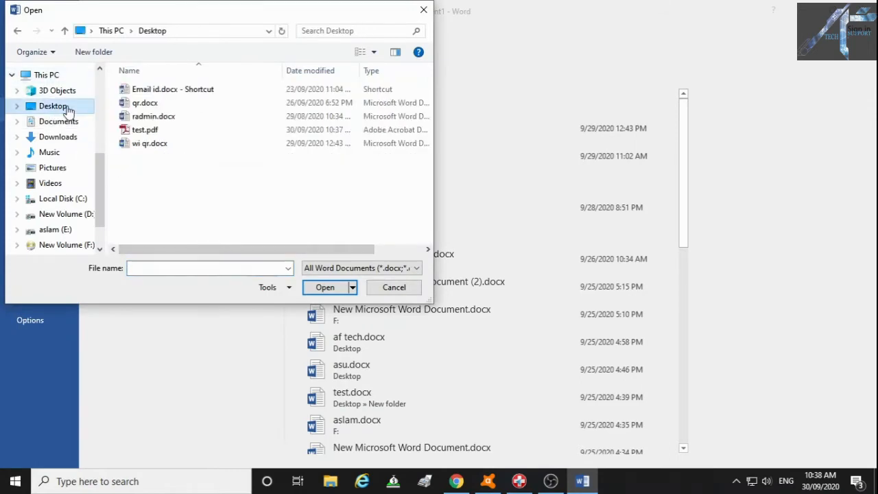
click(144, 130)
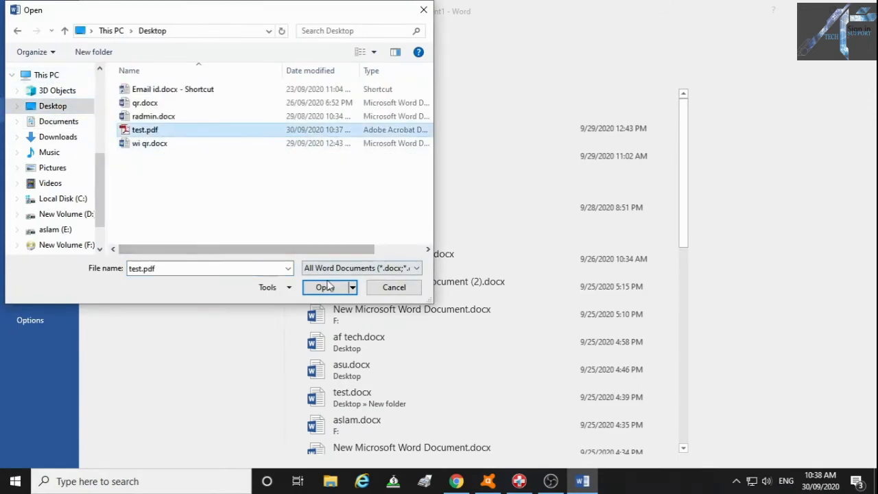
click(325, 287)
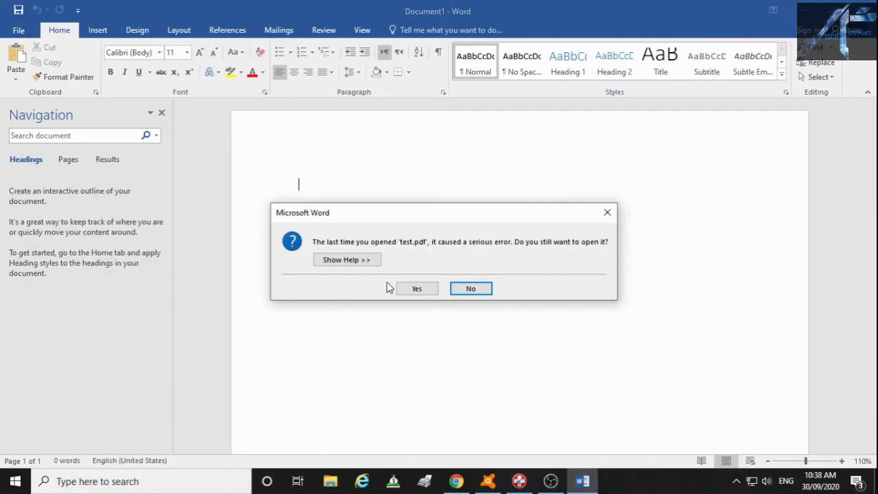
Accept the error warning and PDF conversion notice, then scroll the converted claims tables
click(417, 288)
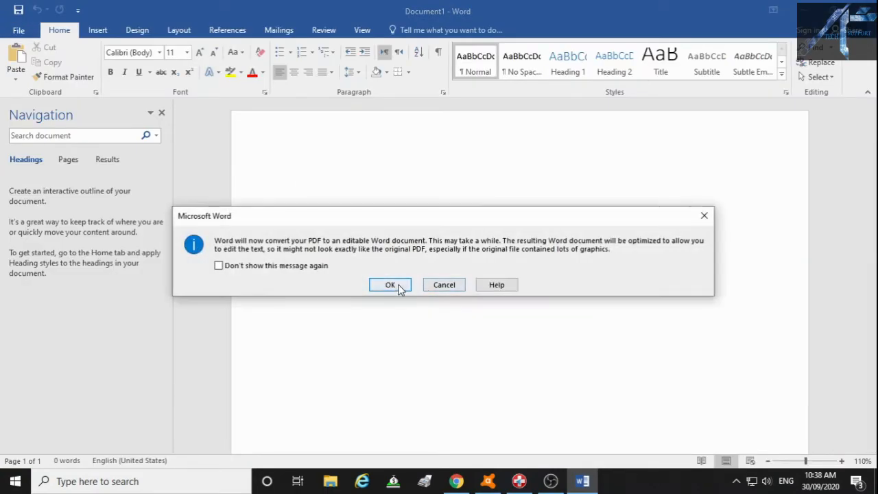
click(390, 284)
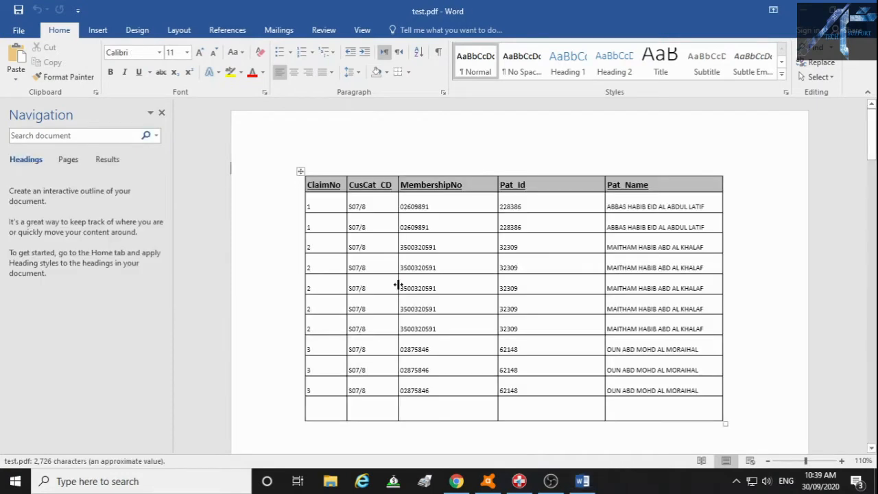
scroll(down, 3)
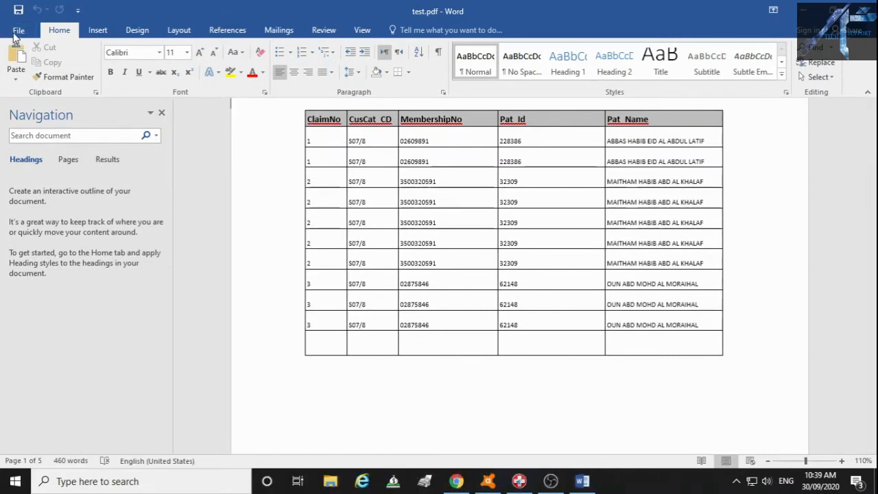
Save the converted document to the Desktop as Web Page 'test.htm', then close Word
click(18, 30)
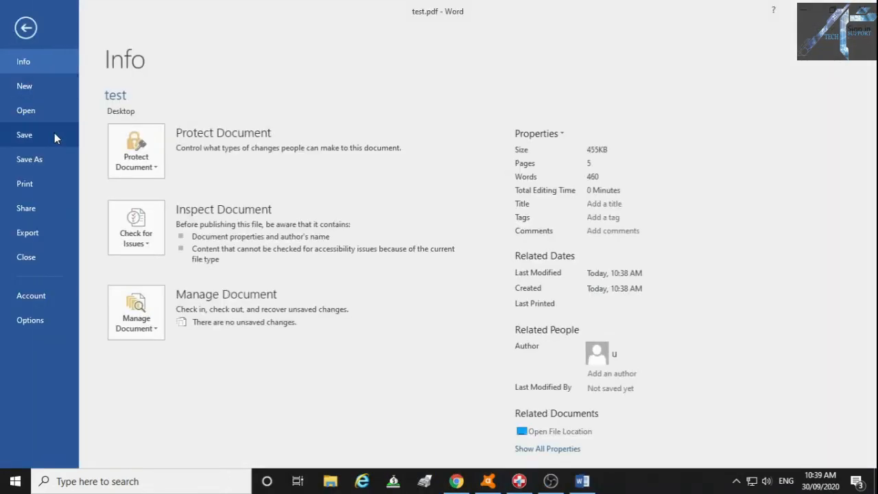
click(29, 159)
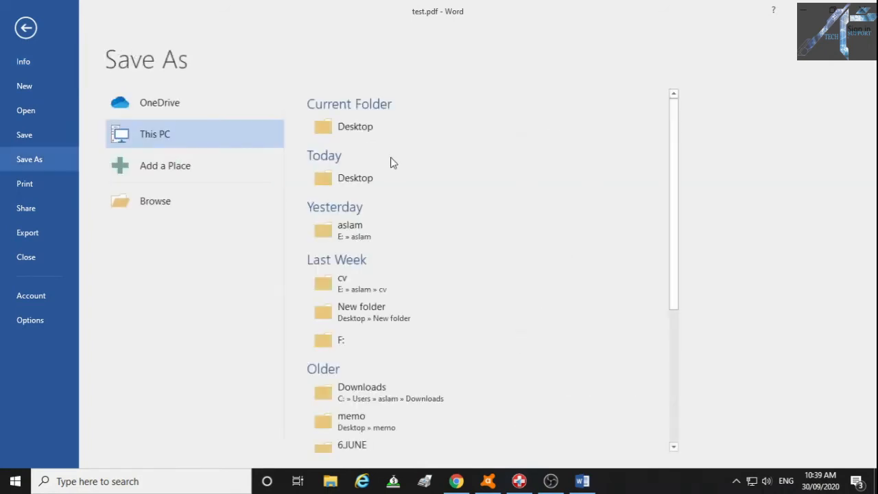
click(155, 201)
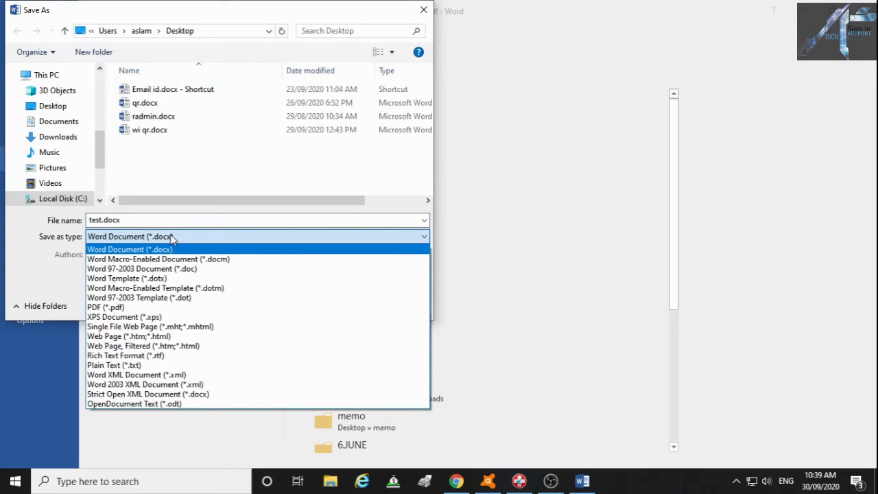
mouse_move(261, 306)
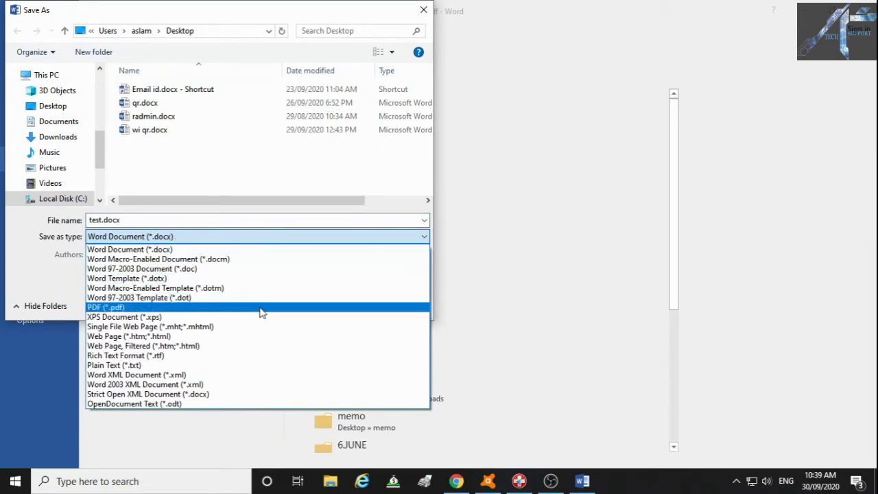
mouse_move(274, 346)
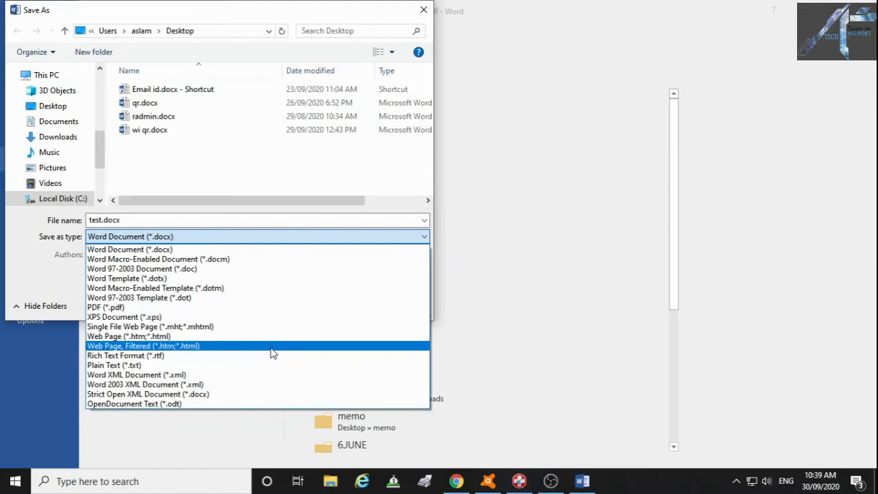
mouse_move(271, 336)
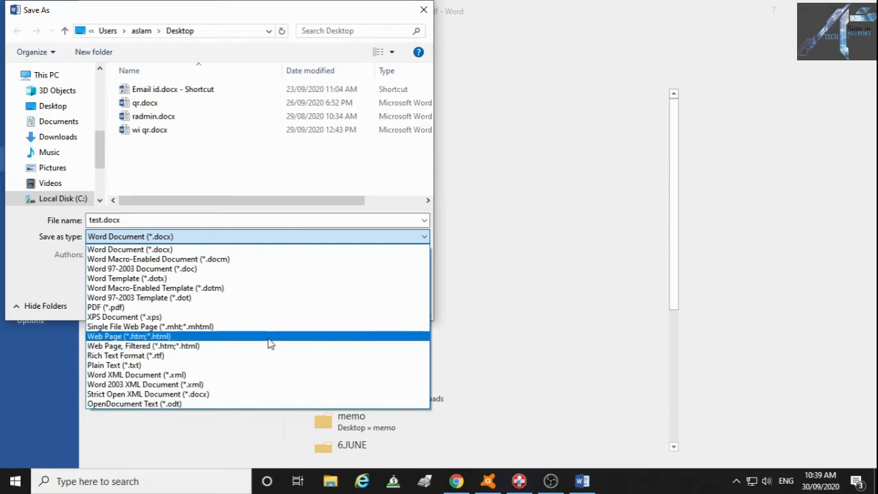
click(128, 336)
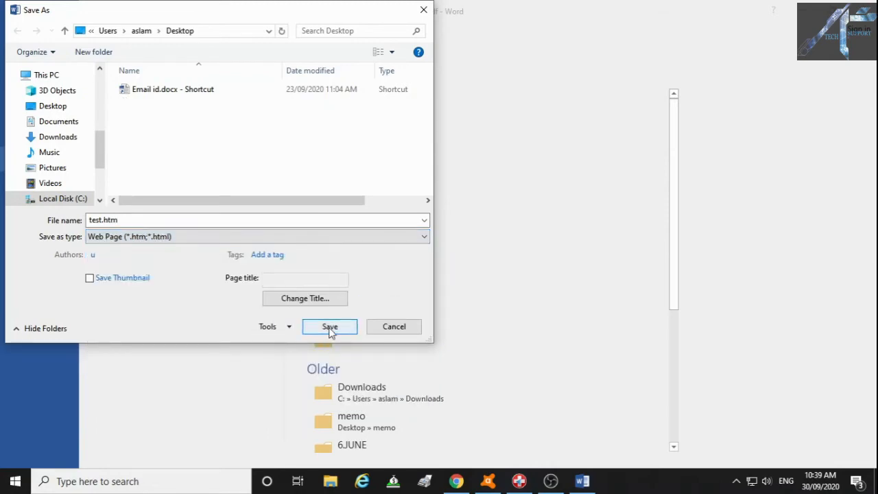
click(330, 326)
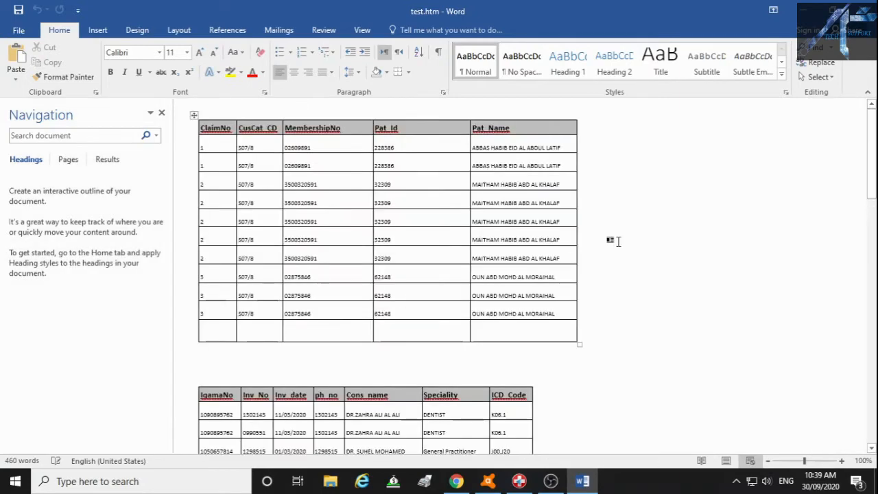
click(582, 481)
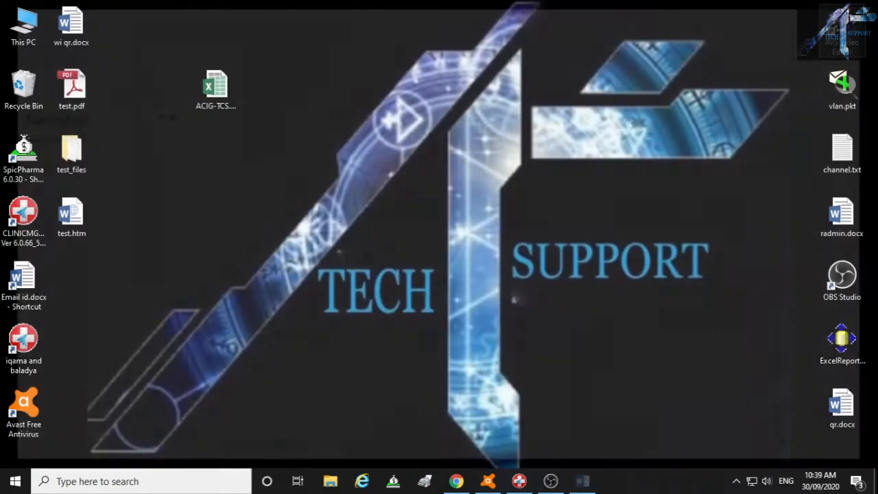
Search the taskbar for 'excel 2016' and launch the Excel 2016 app
click(71, 216)
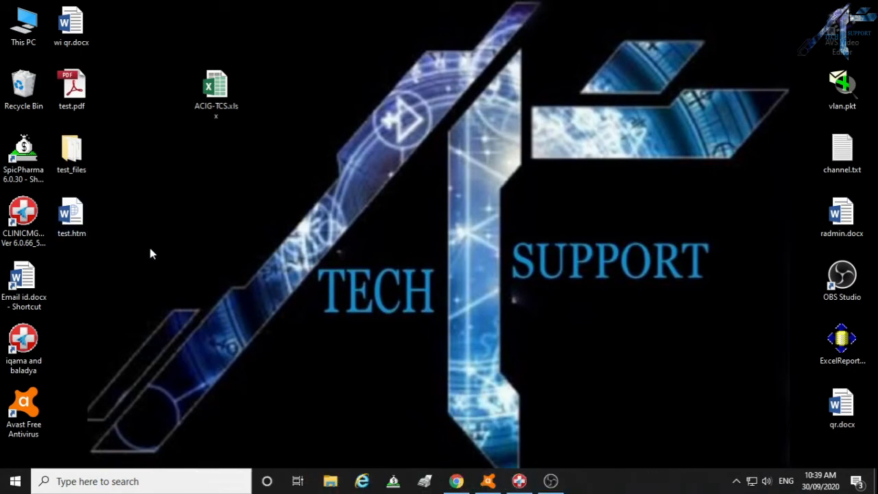
text(excel 2016)
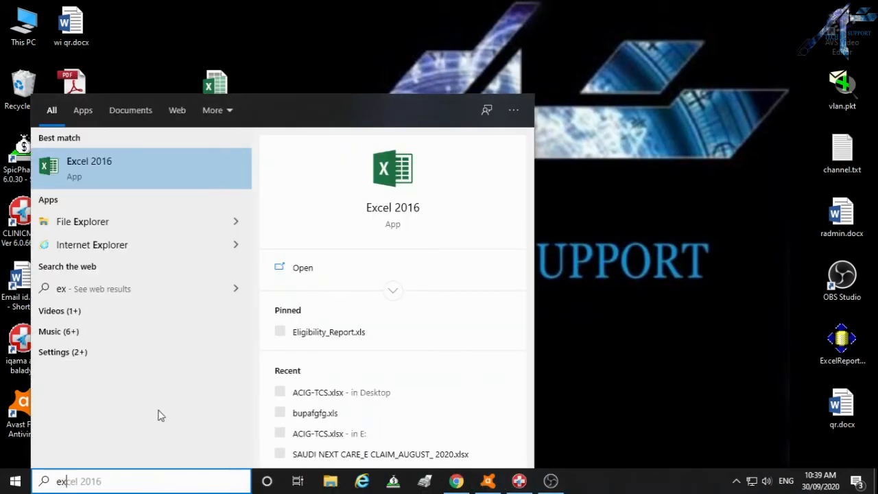
click(303, 268)
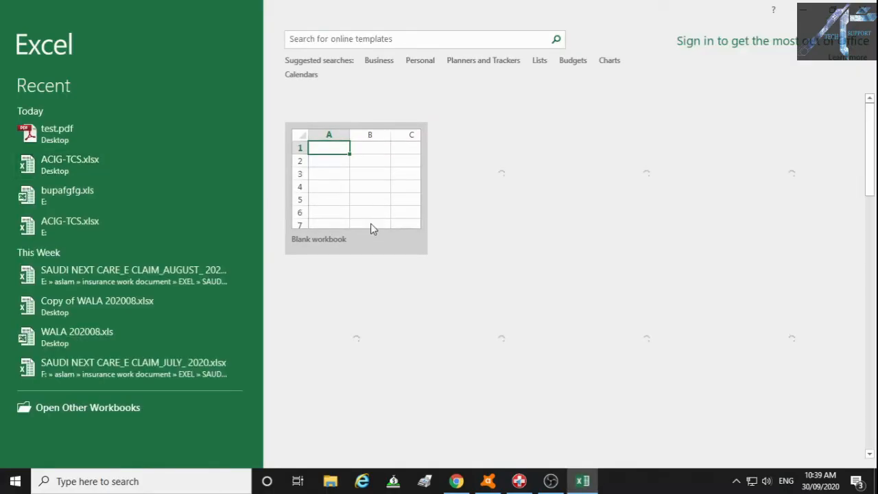
Start a blank workbook, then open test.htm from the Desktop
click(356, 189)
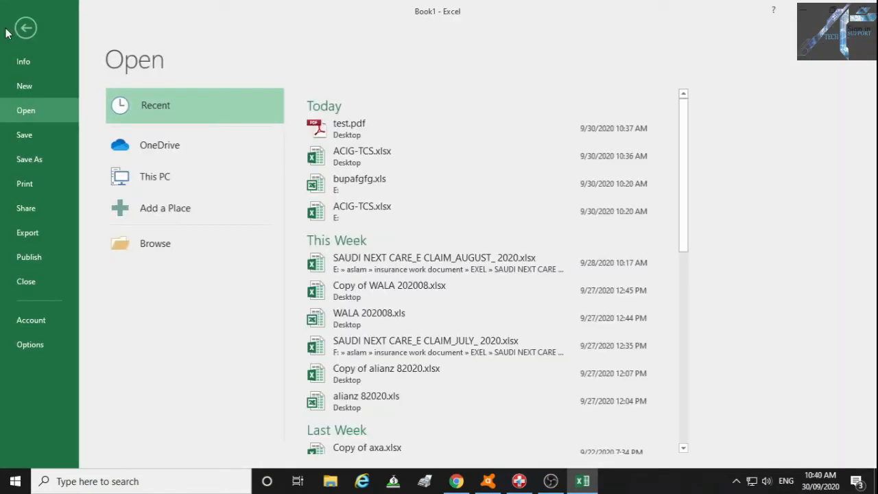
mouse_move(154, 243)
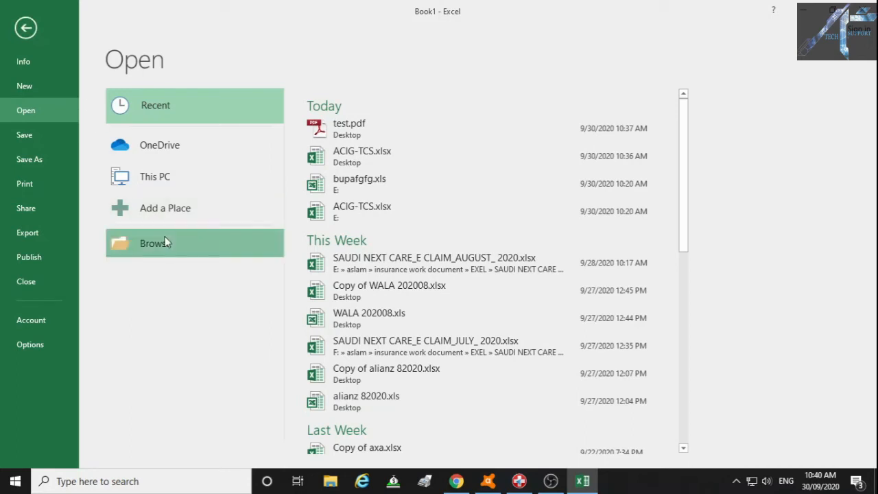
click(155, 243)
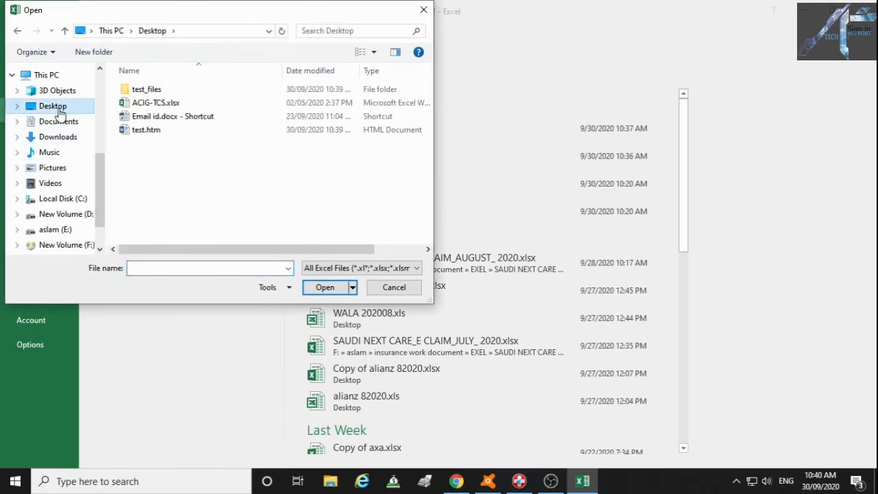
mouse_move(163, 149)
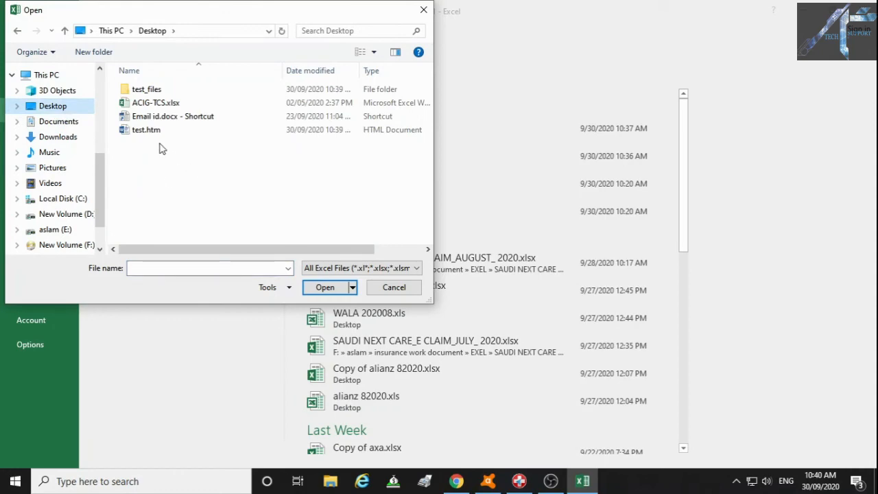
click(146, 130)
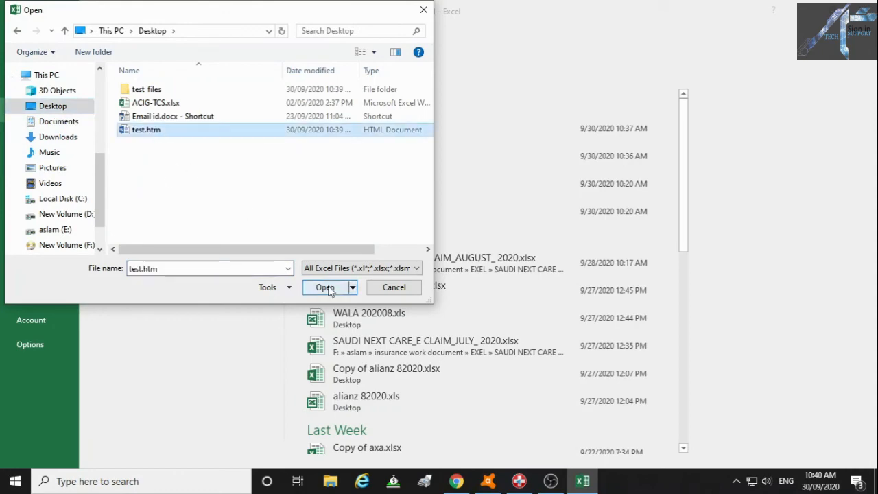
click(325, 287)
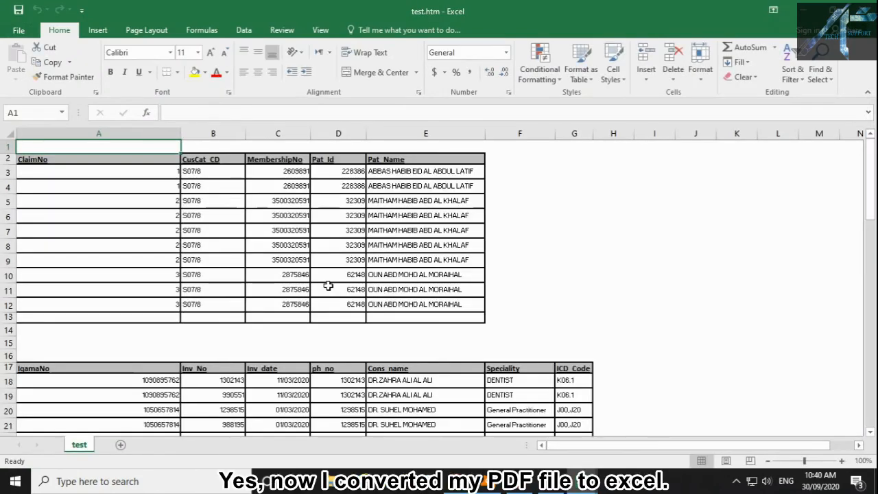
scroll(down, 3)
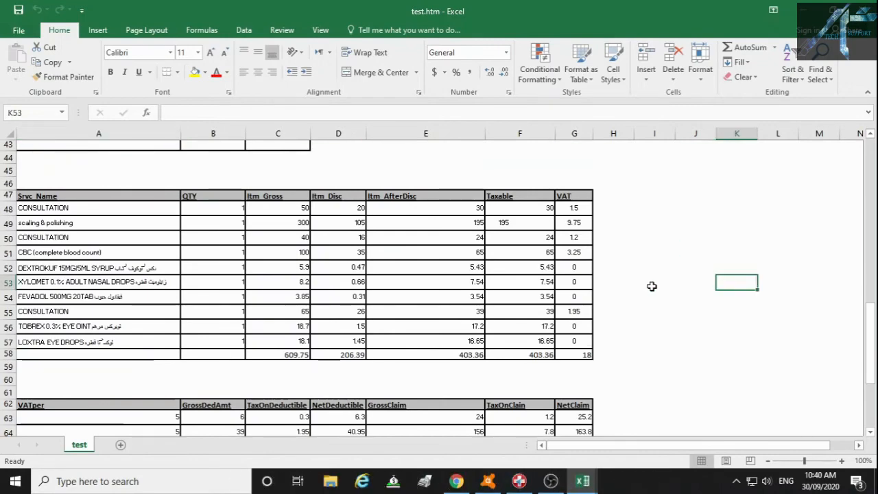
scroll(down, 3)
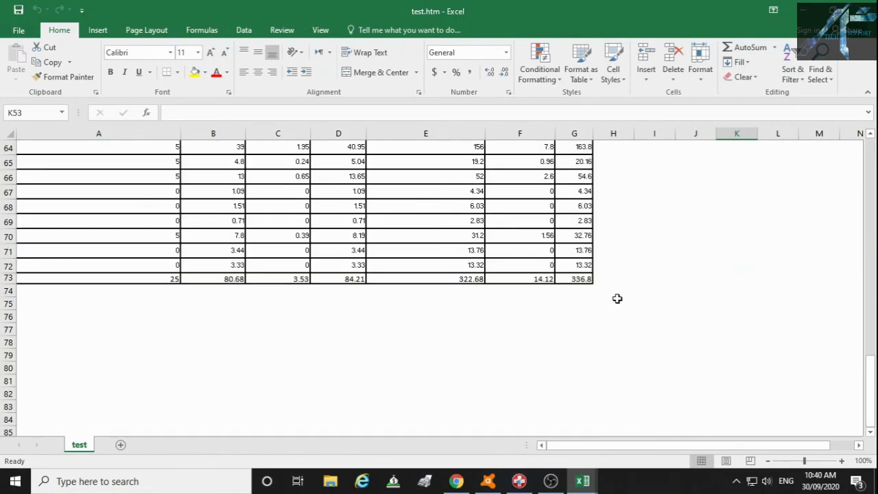